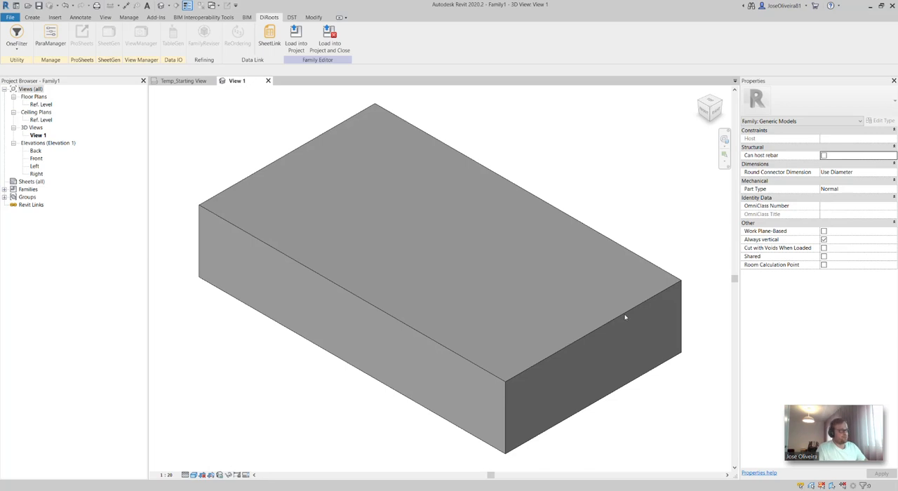
mouse_move(616, 317)
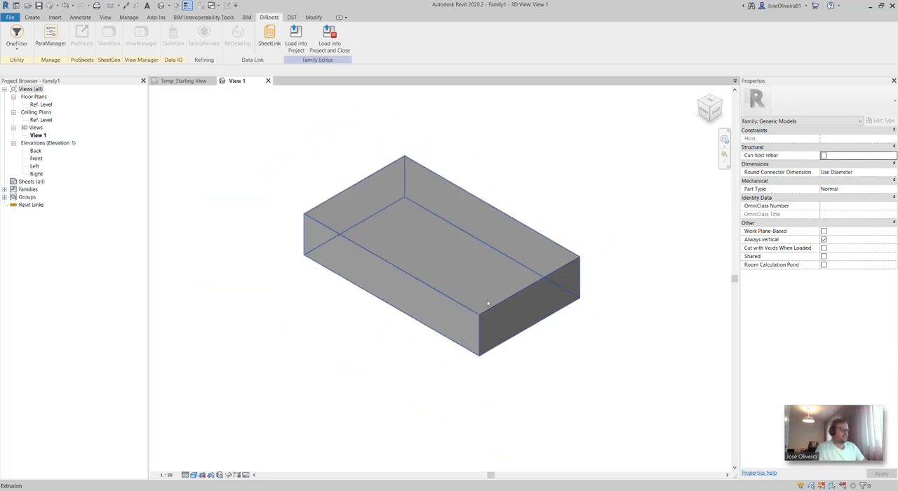
Step: Create family parameter 'Parameter 001' grouped under Data, apply it, and dismiss the Completed message
drag(488, 303, 457, 282)
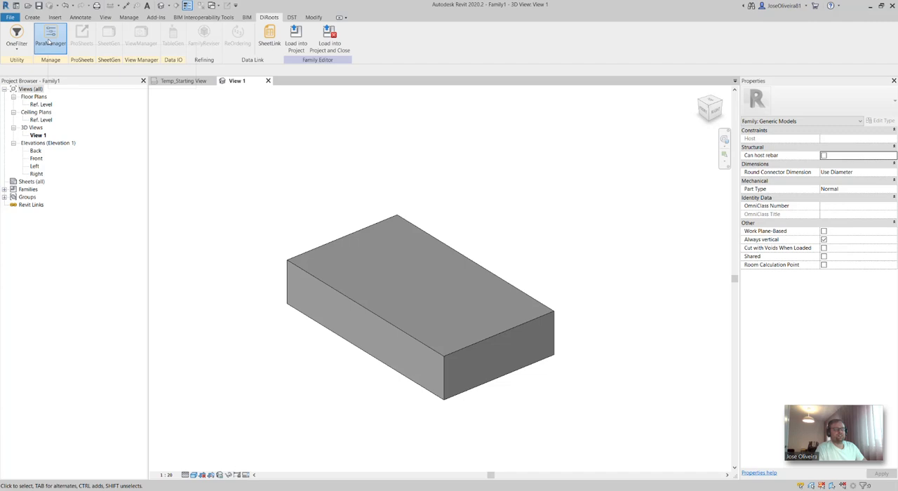
click(50, 35)
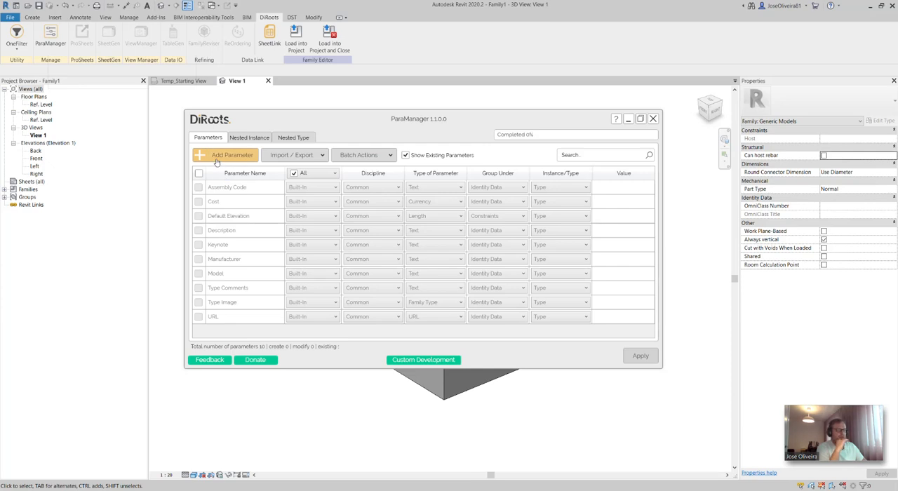
mouse_move(225, 155)
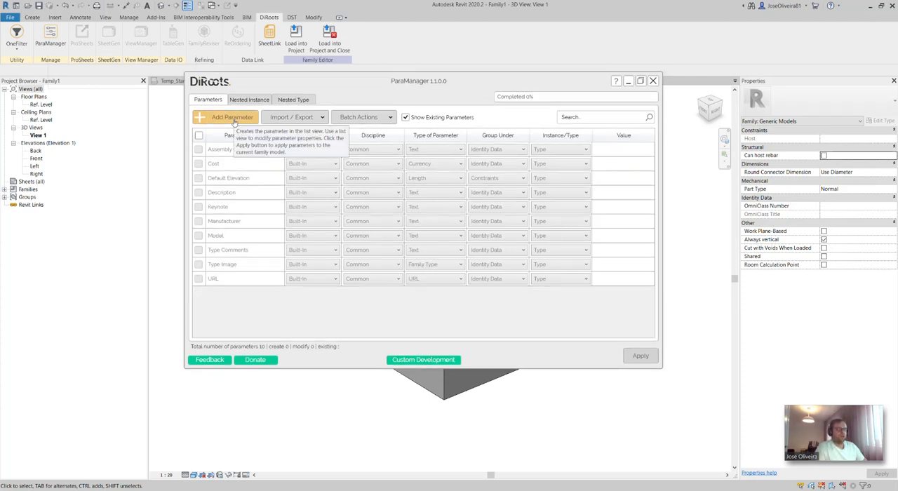
click(232, 118)
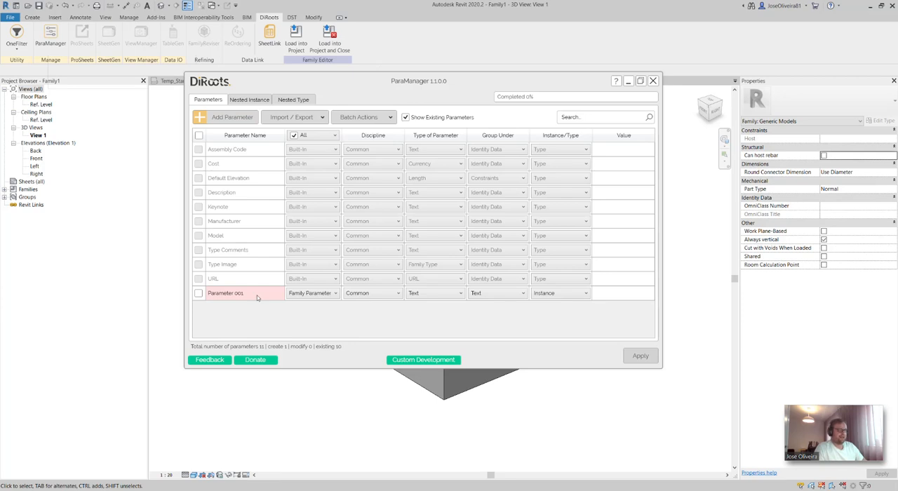
double_click(239, 293)
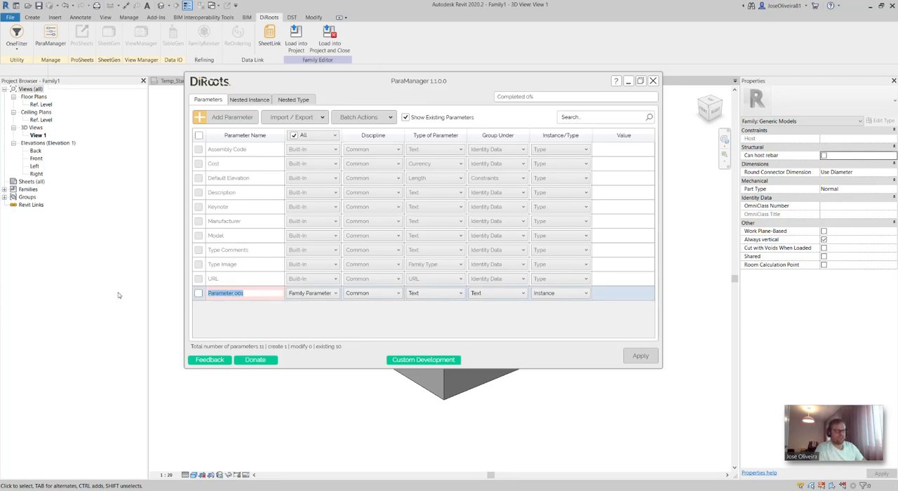
mouse_move(269, 298)
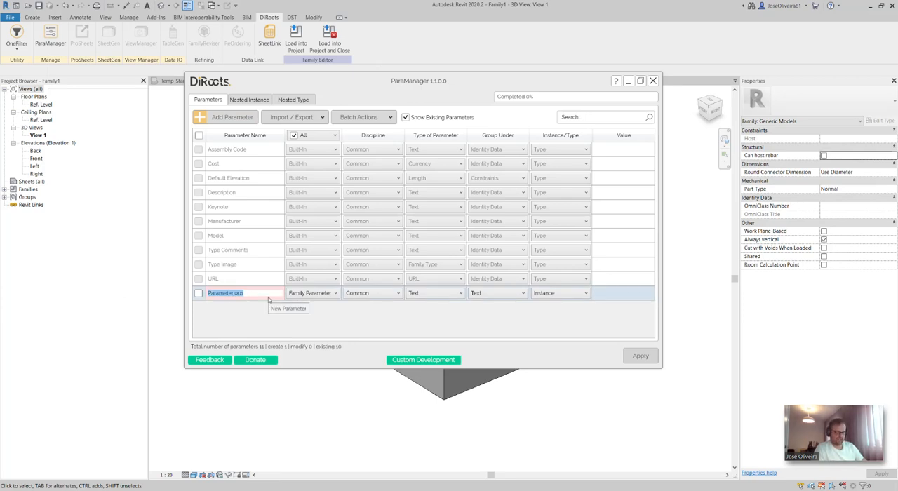
mouse_move(323, 343)
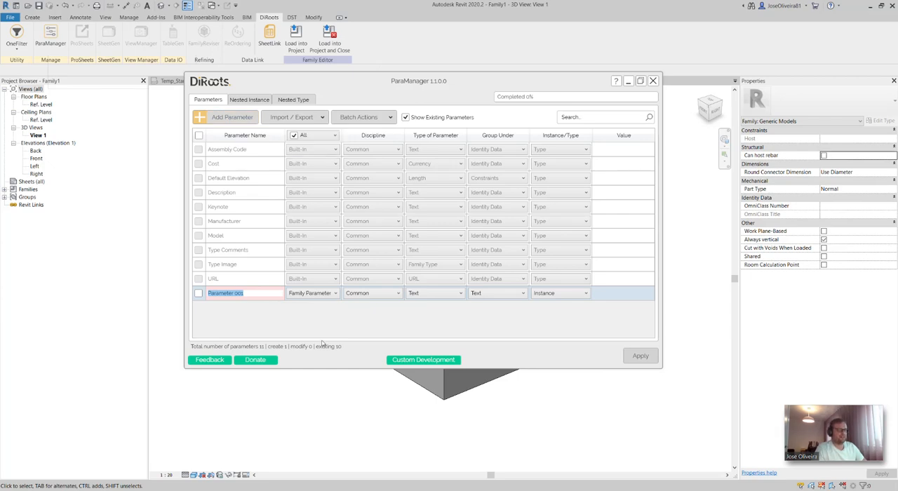
click(312, 293)
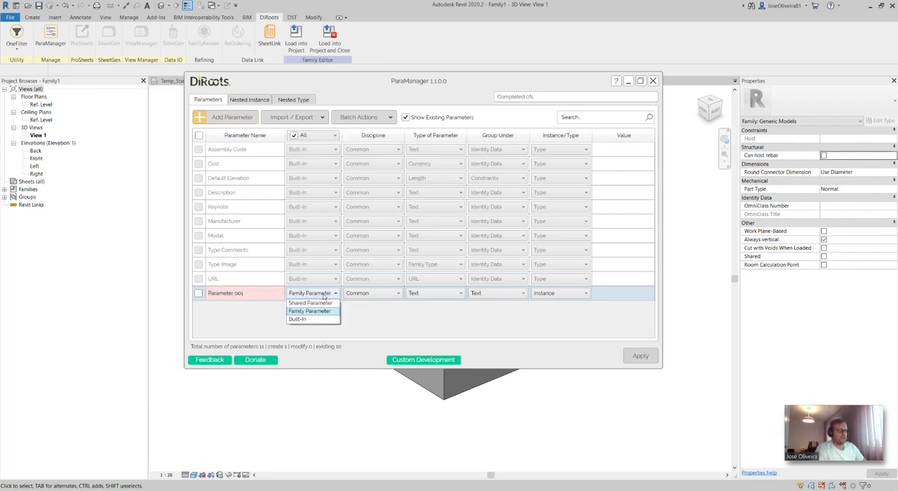
mouse_move(313, 315)
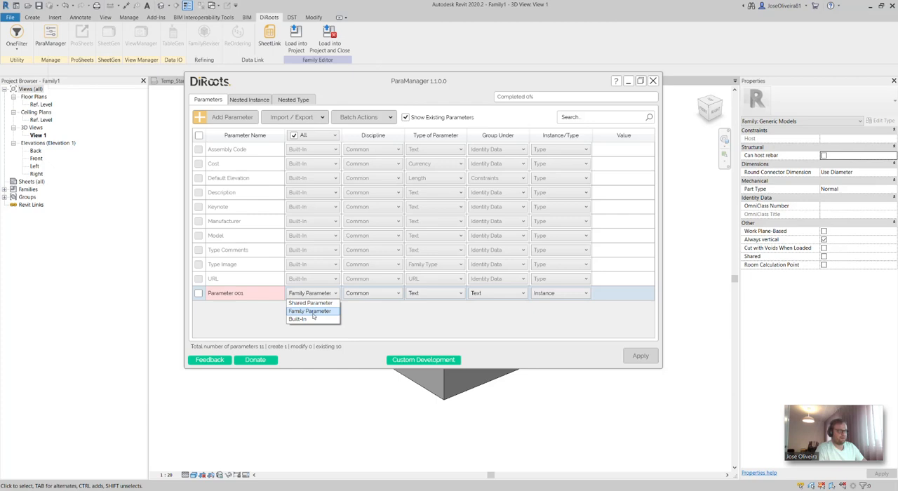
click(308, 310)
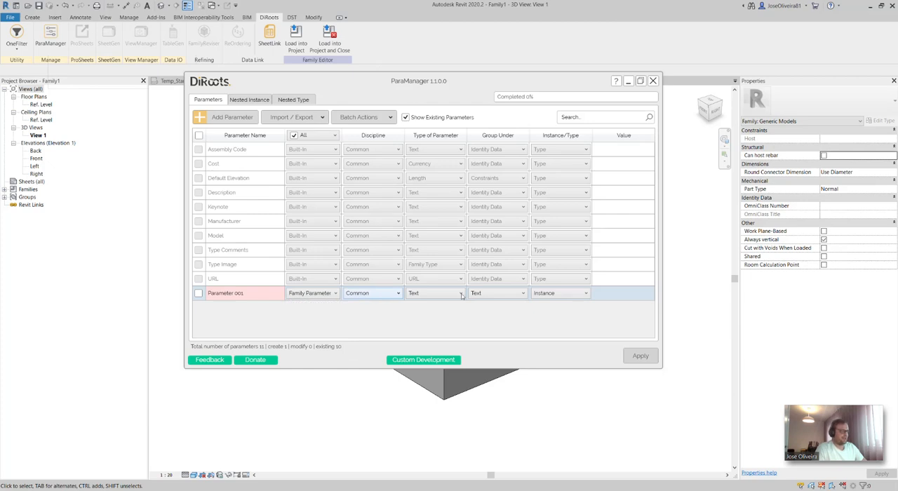
click(496, 292)
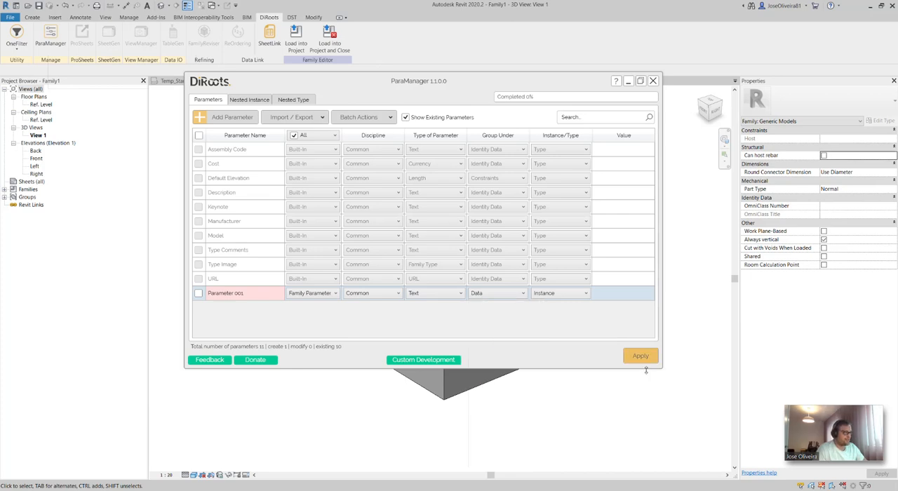
click(640, 355)
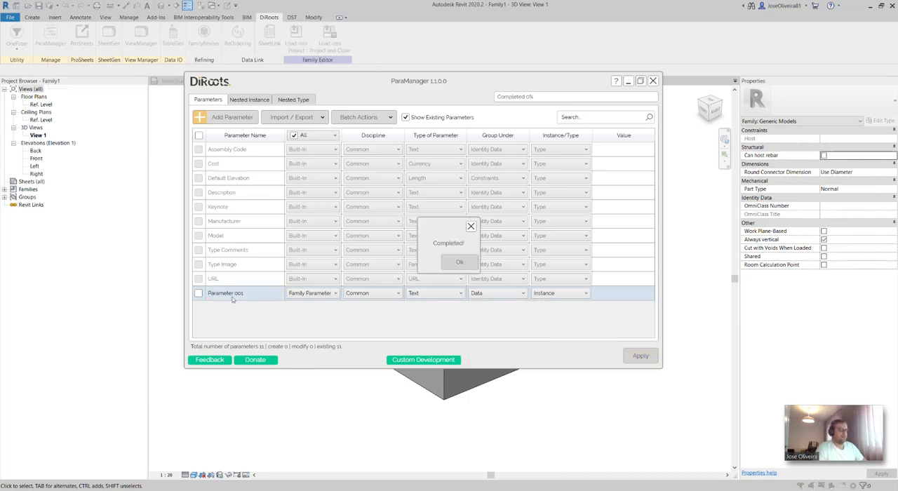
click(459, 262)
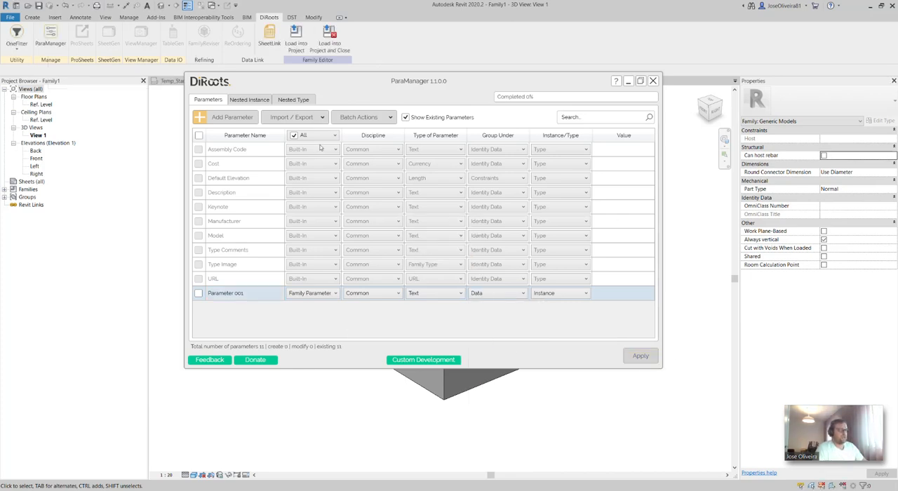
mouse_move(298, 262)
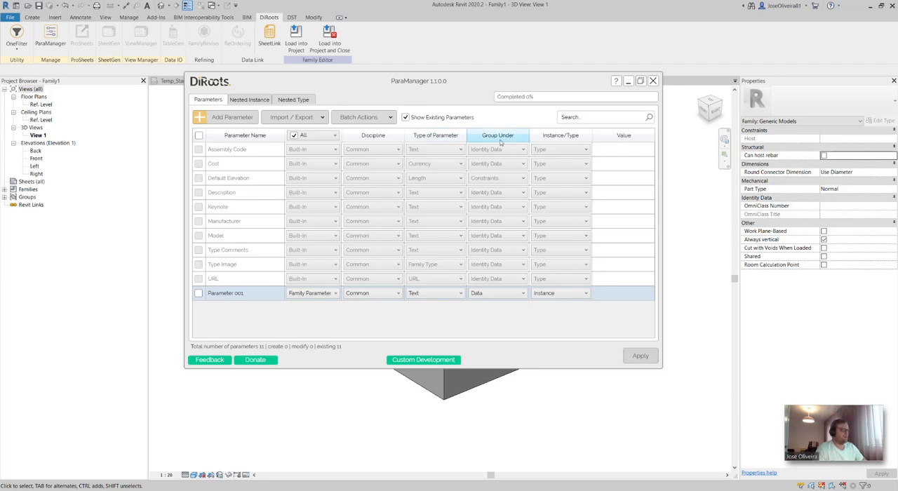
mouse_move(614, 300)
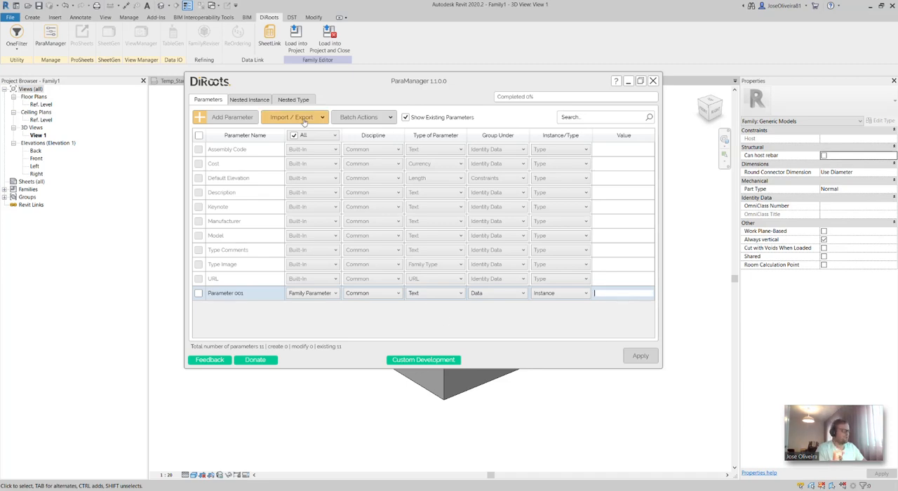
Step: Export all eleven listed parameters to Excel via Import / Export > Export to Excel
click(291, 117)
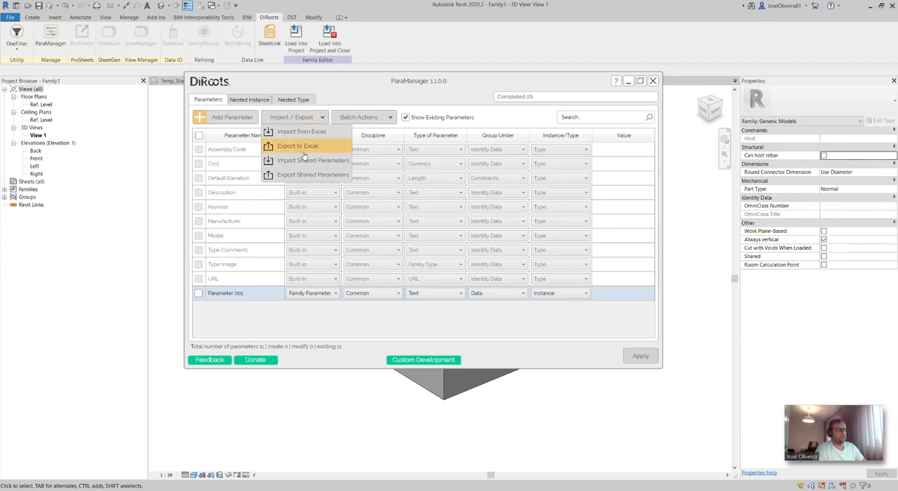
click(298, 146)
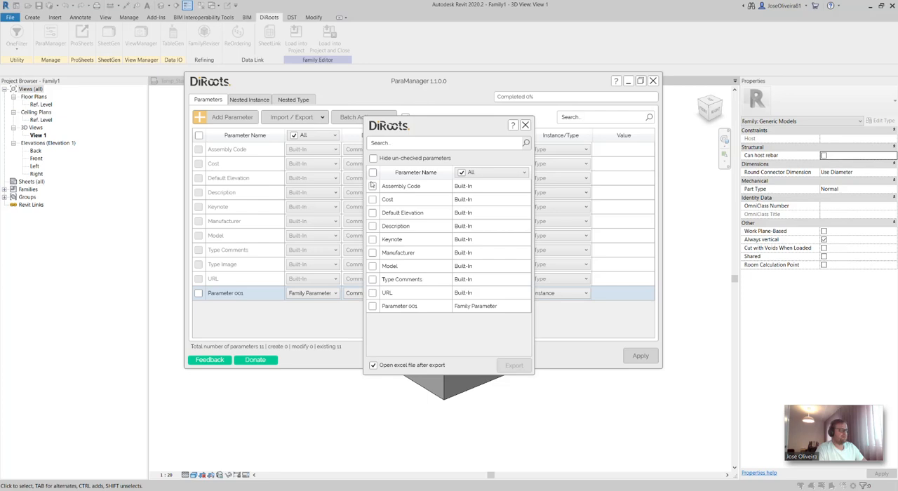
click(373, 172)
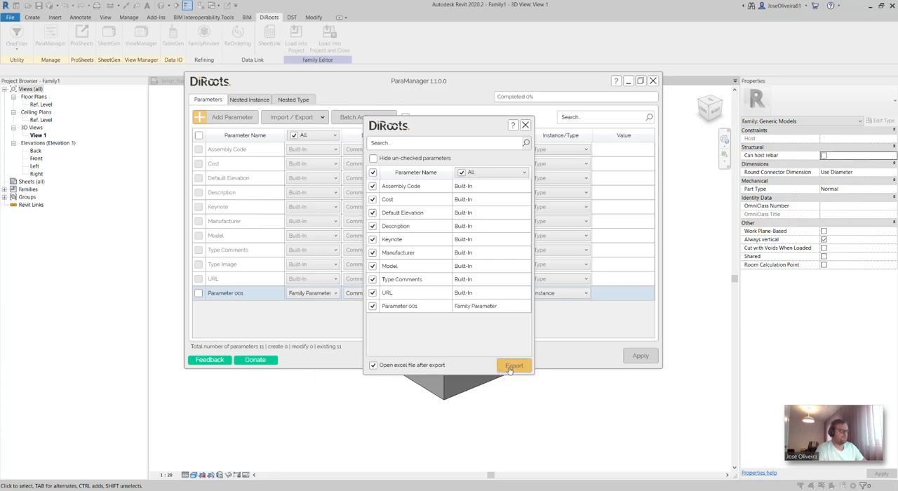
click(514, 365)
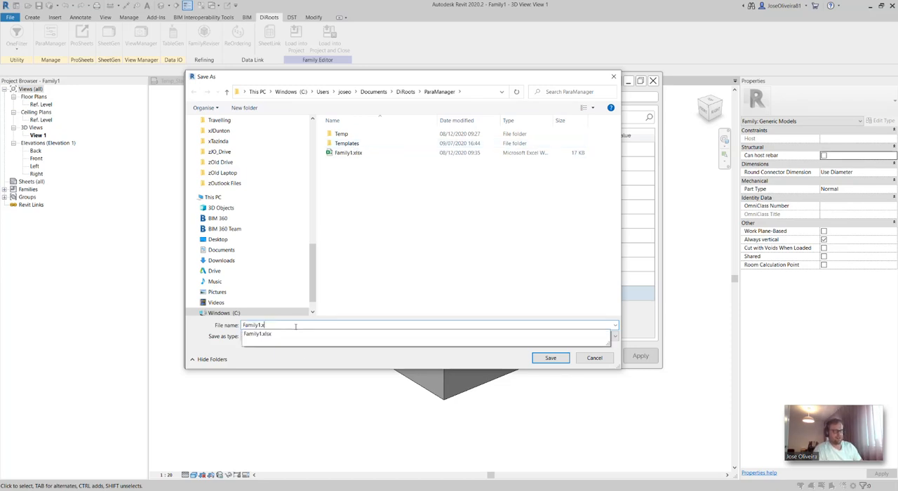
Step: Save the exported spreadsheet as 'Family TT' in the ParaManager folder
key(Backspace)
text( TT)
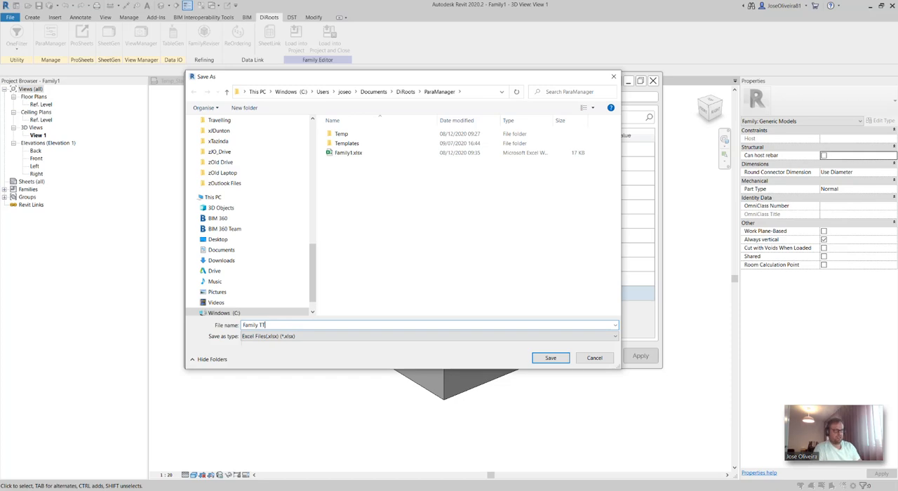
click(551, 358)
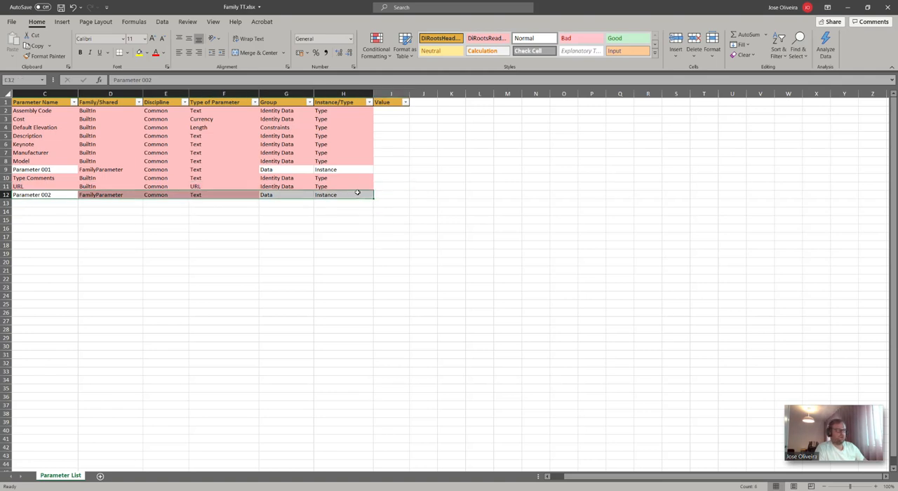
Step: Fill the Parameter 002 row down to row 43, creating Parameter 003 through 033
drag(357, 195, 357, 452)
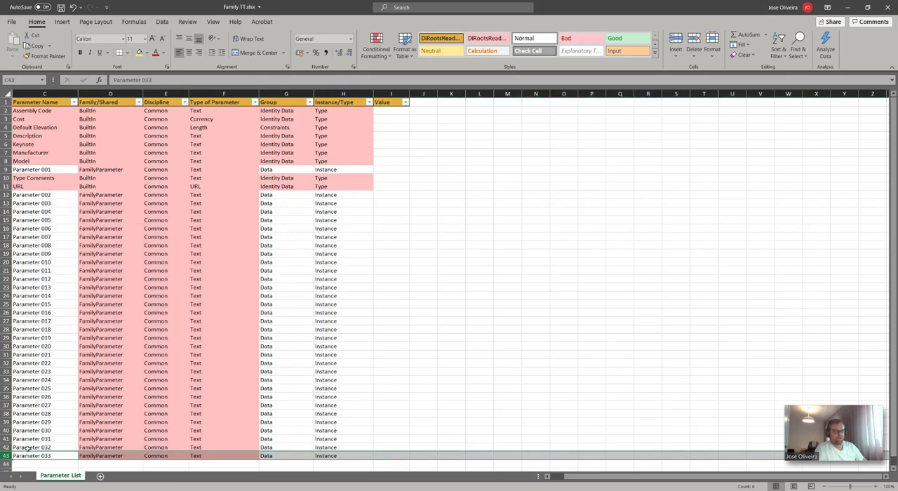
click(343, 371)
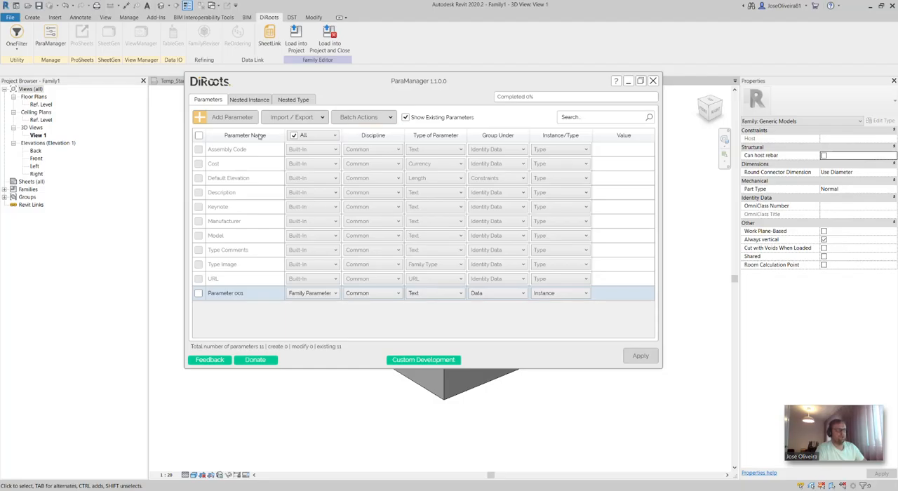
Step: Import Parameter 002–033 from Family TT into ParaManager, queuing 32 new parameters
click(291, 117)
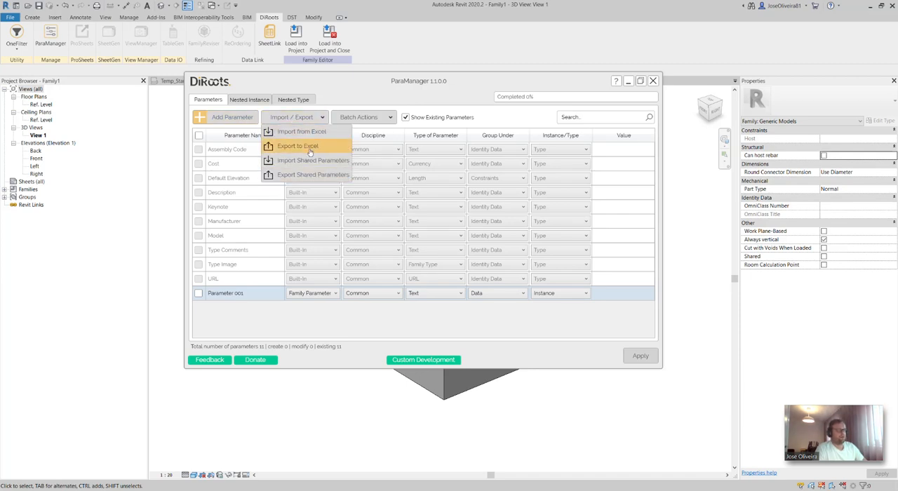
mouse_move(302, 132)
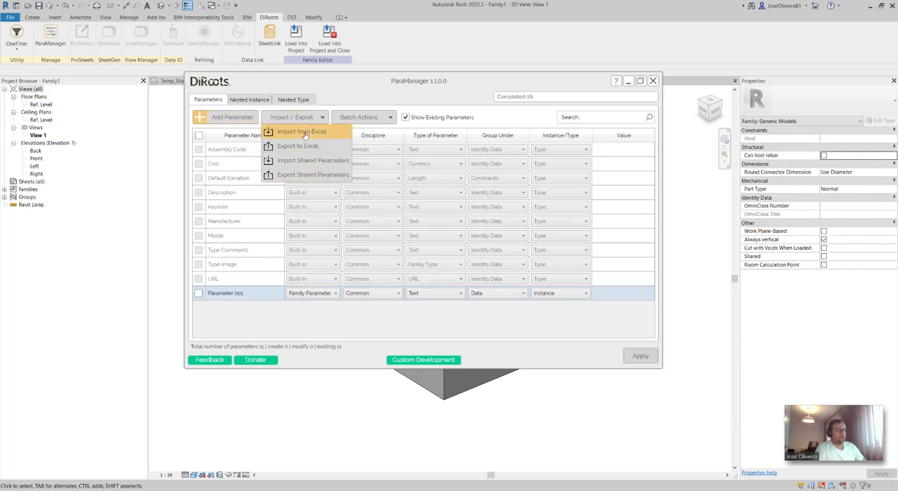
click(301, 132)
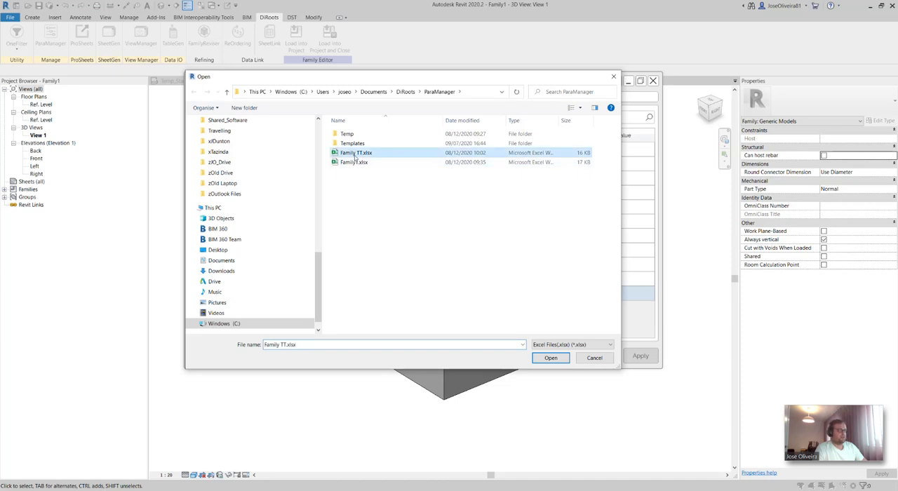
click(550, 358)
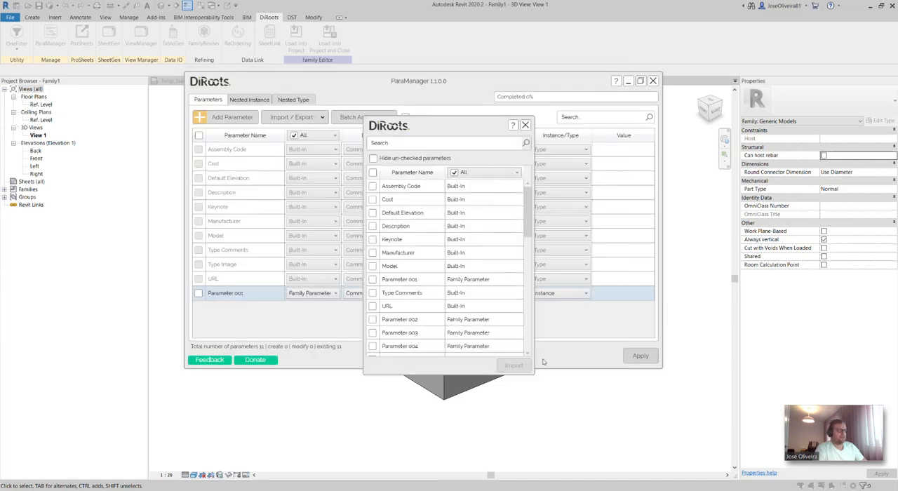
scroll(down, 3)
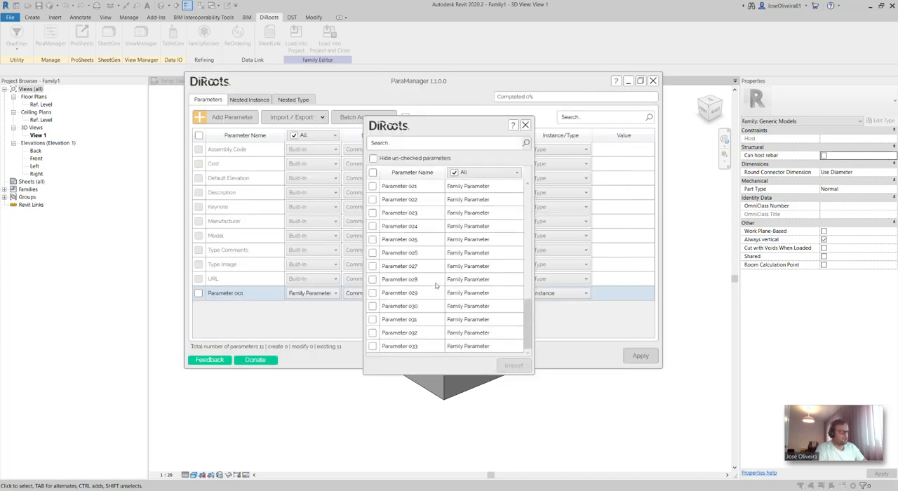
scroll(up, 3)
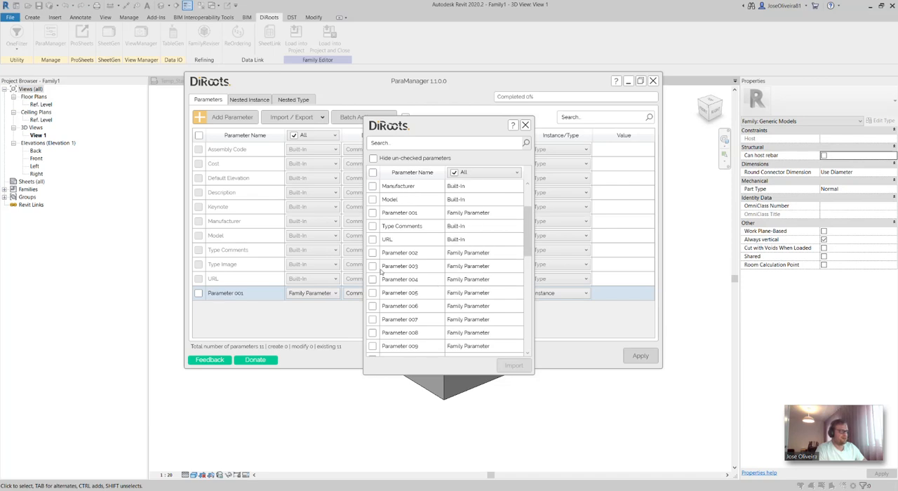
click(373, 253)
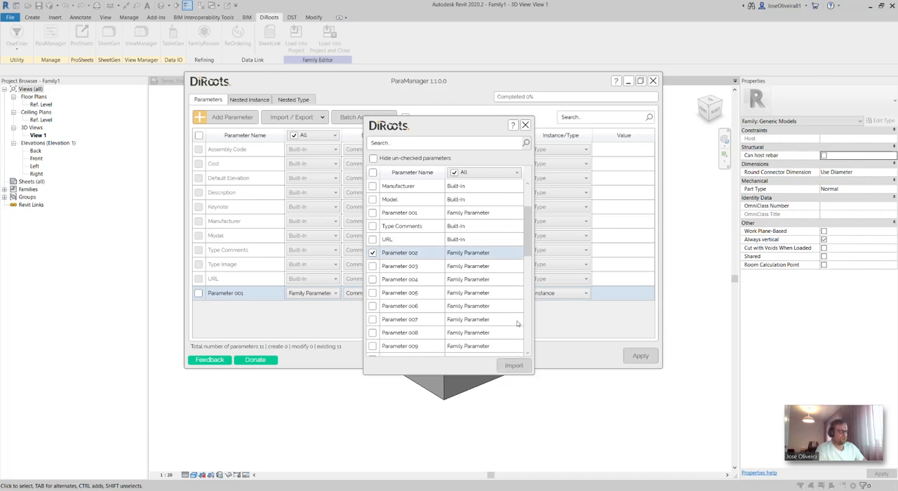
scroll(down, 3)
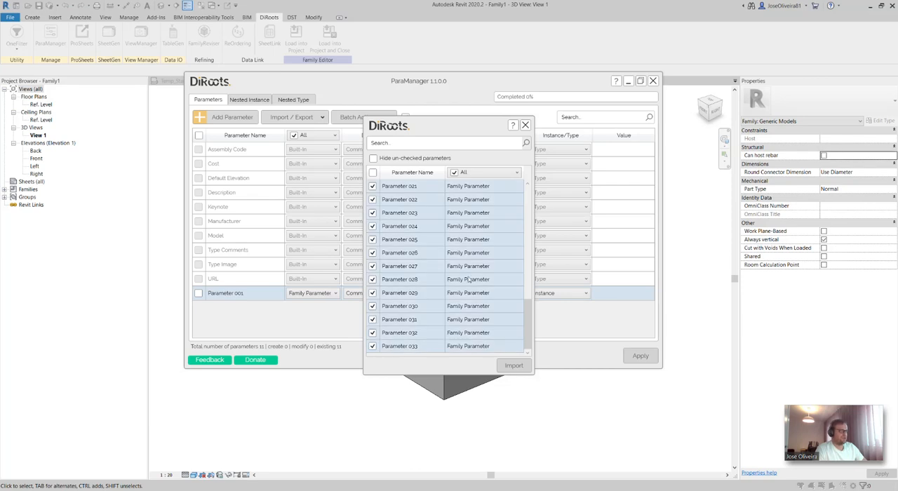
scroll(up, 3)
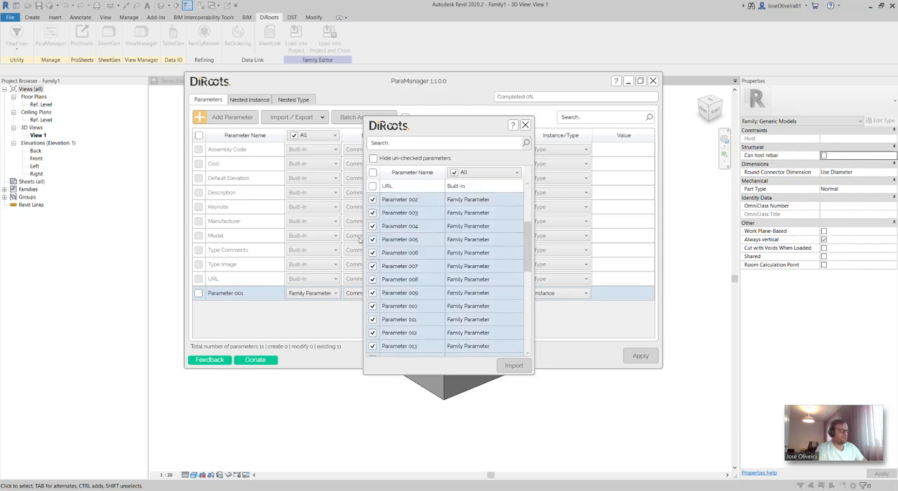
click(513, 365)
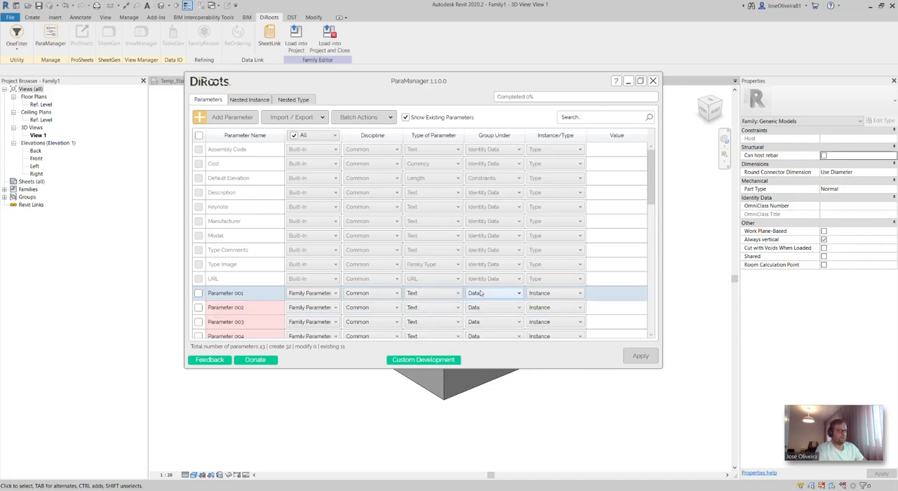
Step: Apply the 32 queued parameters to the family and bring up Family Types
scroll(down, 3)
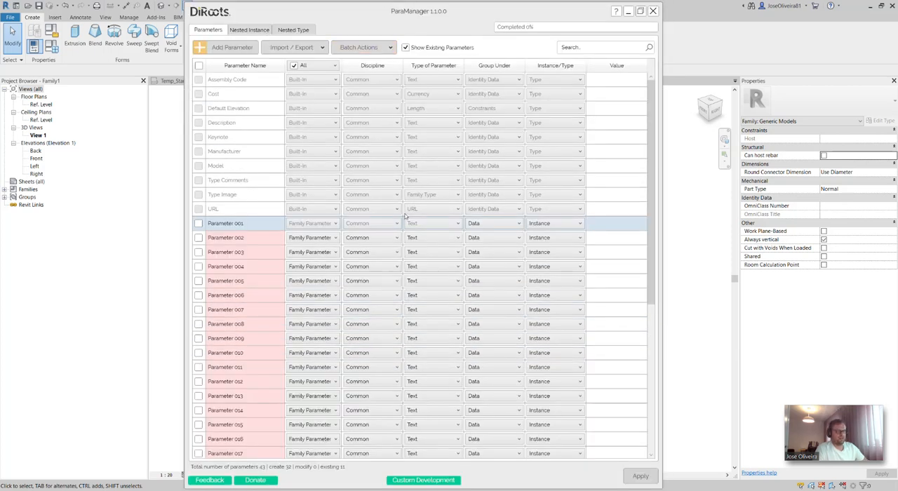
scroll(down, 3)
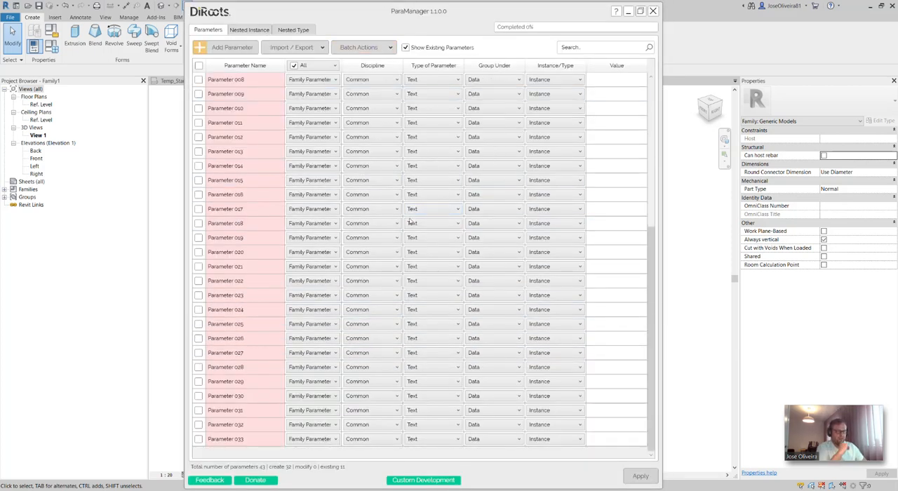
mouse_move(263, 276)
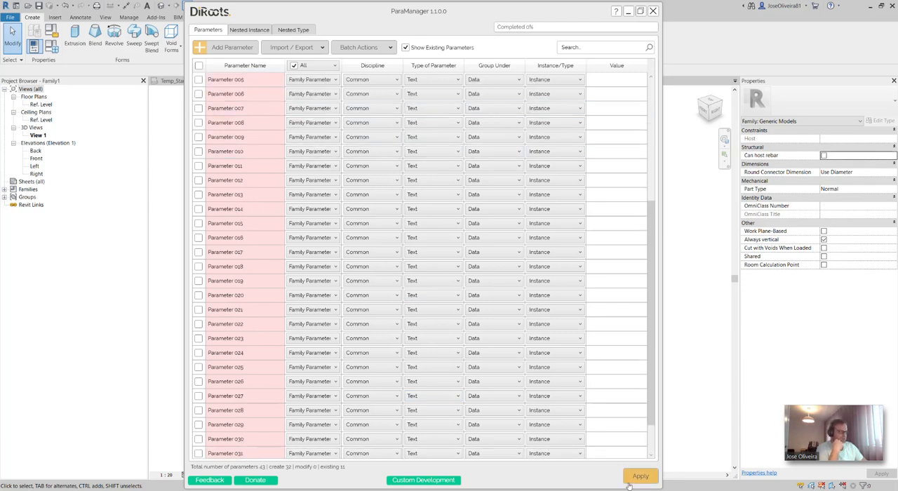
mouse_move(639, 476)
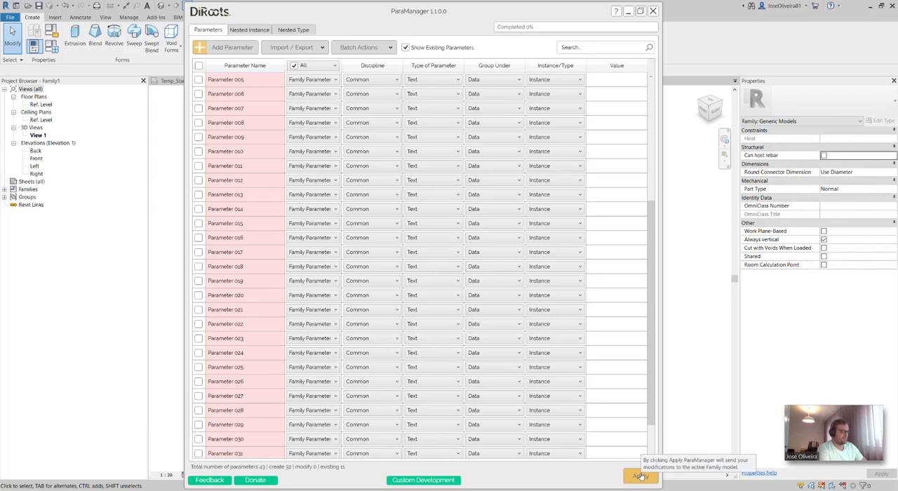
click(639, 476)
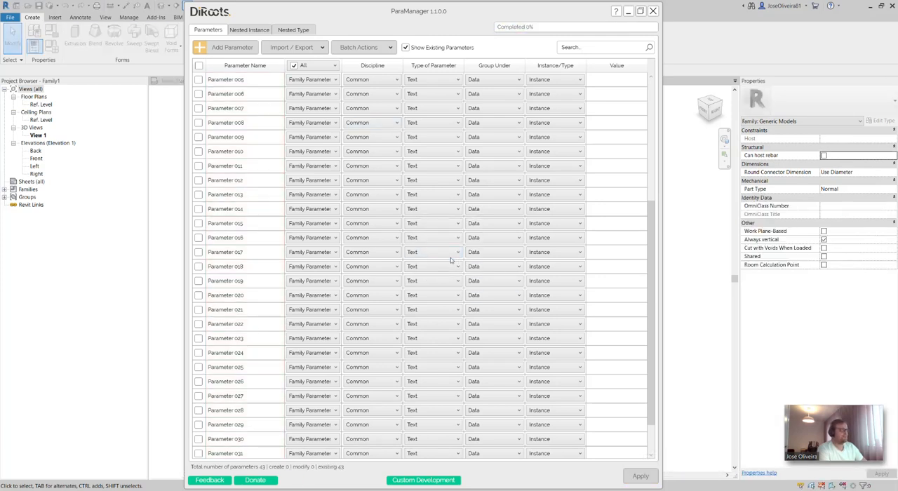
click(652, 12)
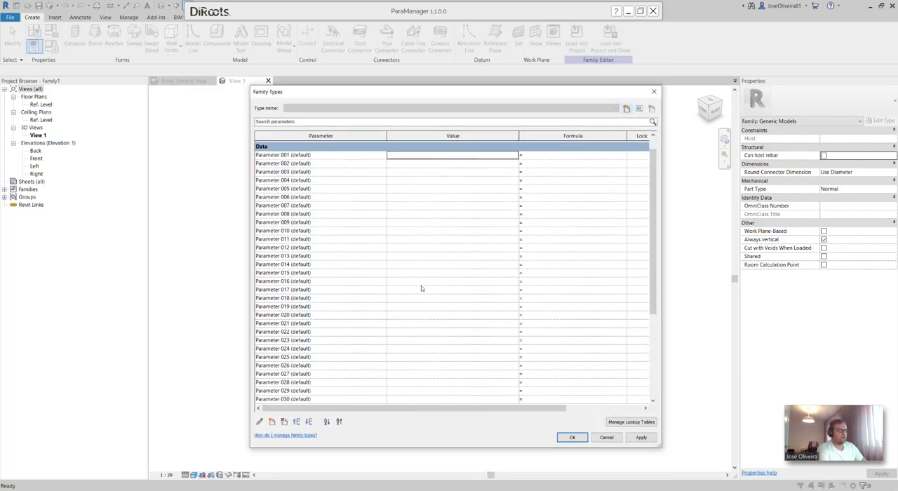
Step: Review Parameter 001–033 under Data in Family Types, then close it with OK
scroll(down, 3)
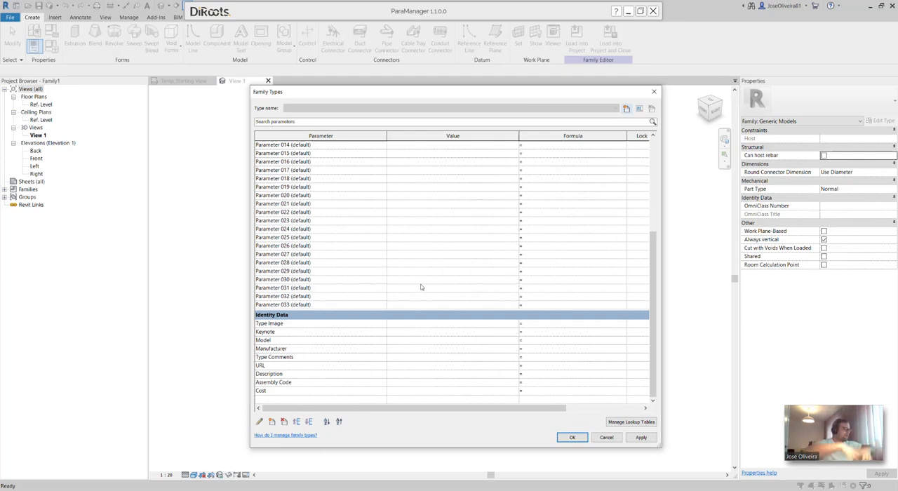
scroll(up, 3)
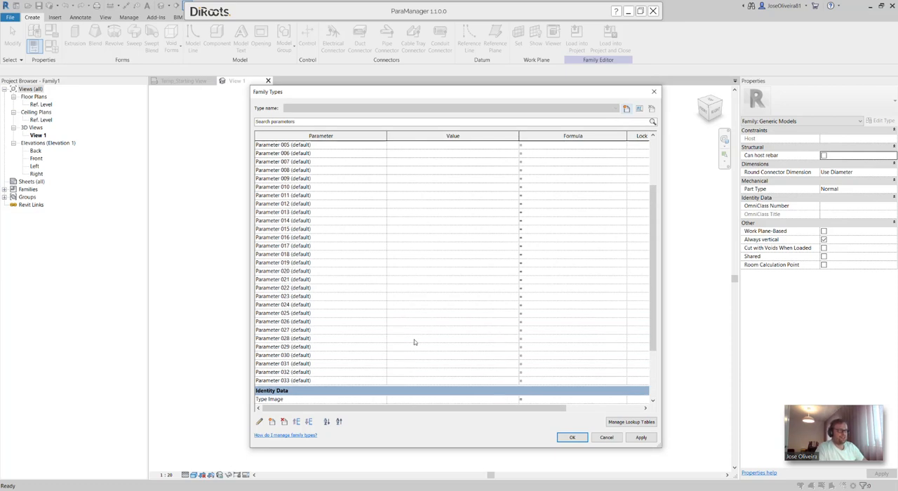
scroll(down, 3)
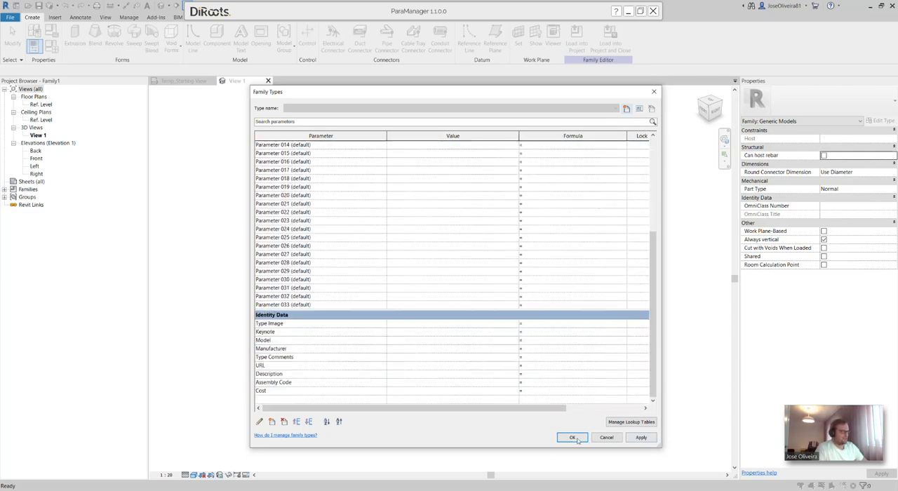
click(572, 437)
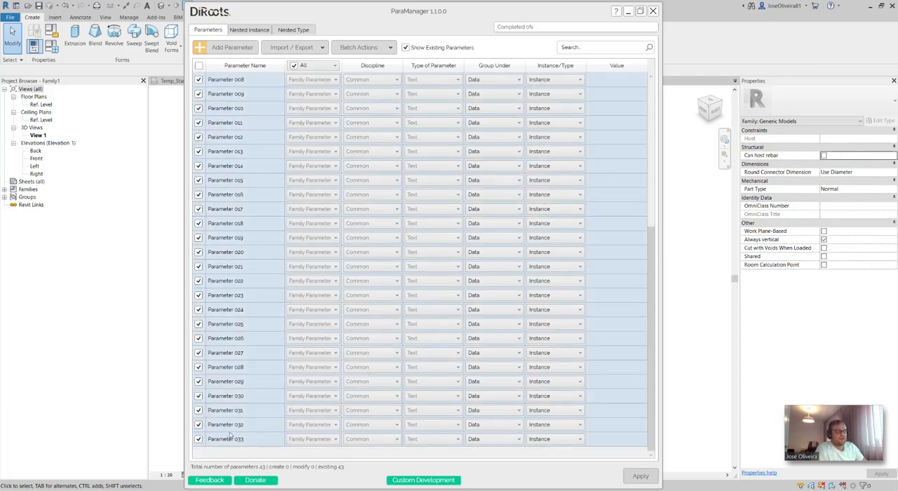
Step: Delete Parameter 001–033 using the right-click Delete Parameters command
scroll(up, 3)
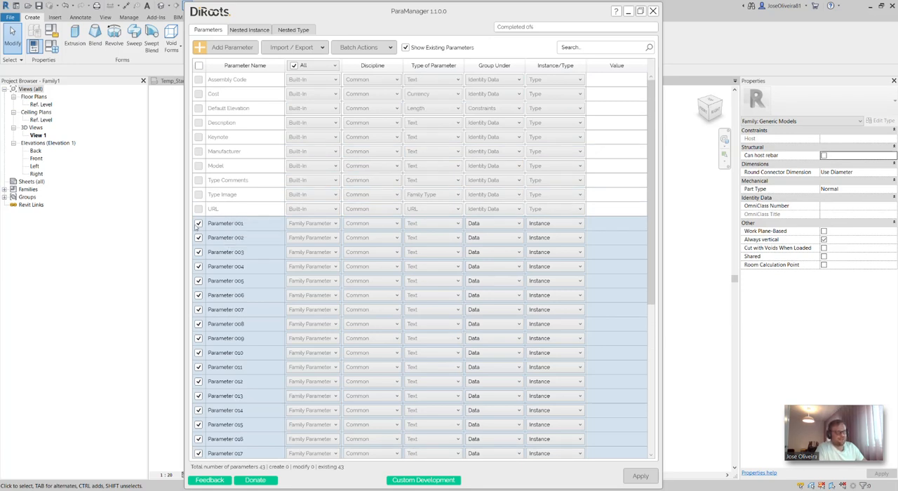
right_click(225, 223)
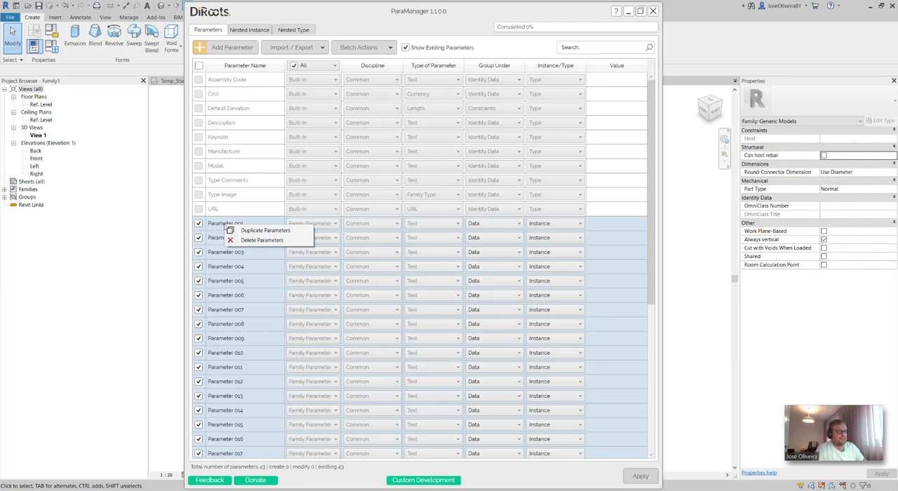
mouse_move(261, 239)
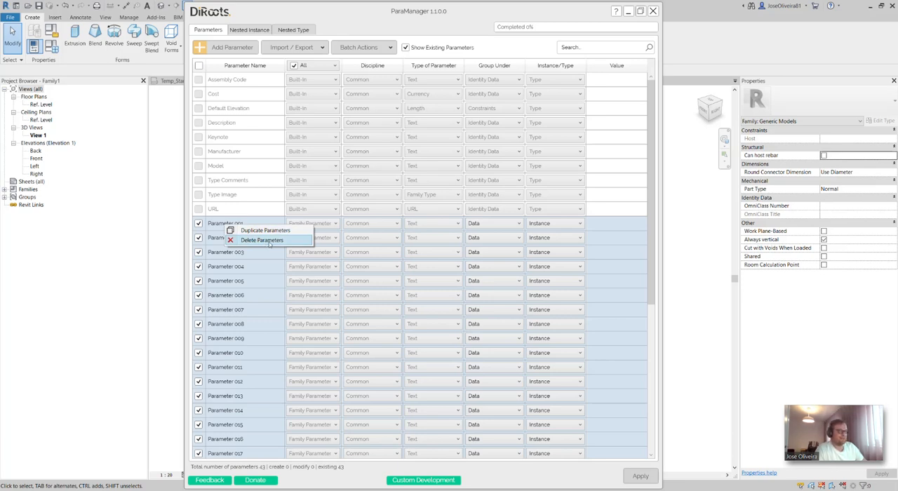
mouse_move(265, 230)
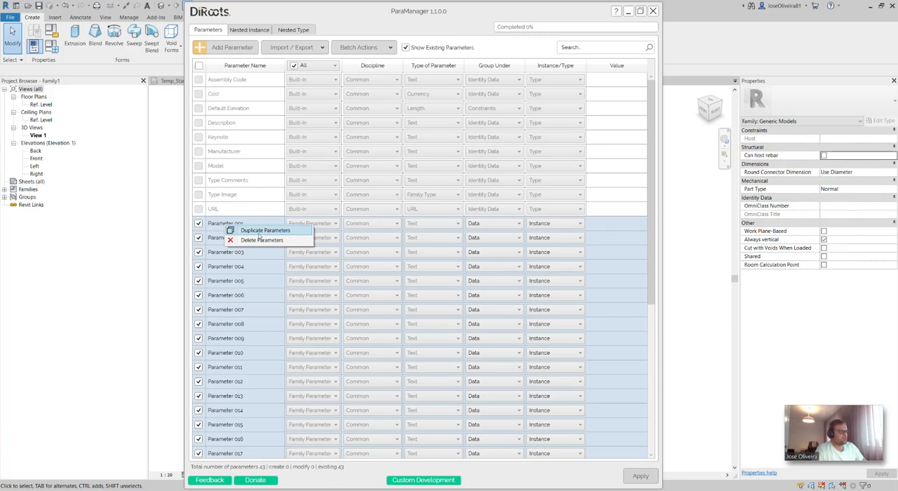
mouse_move(286, 234)
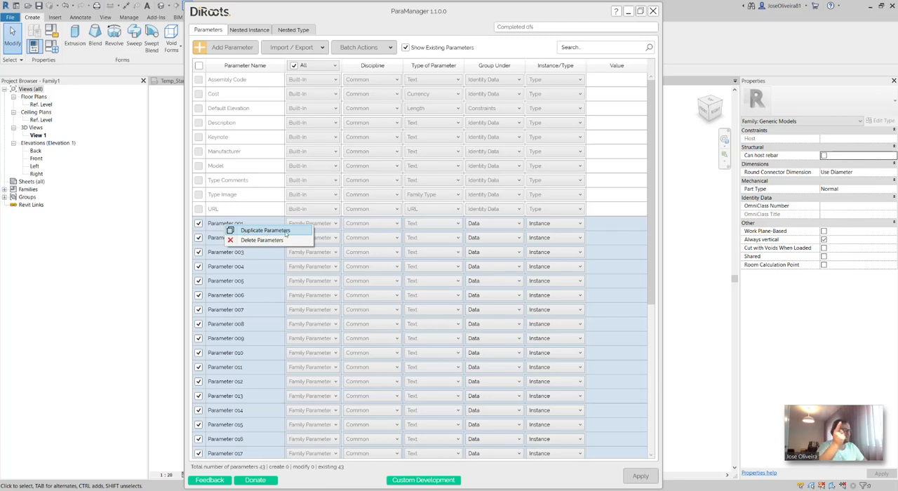
mouse_move(262, 240)
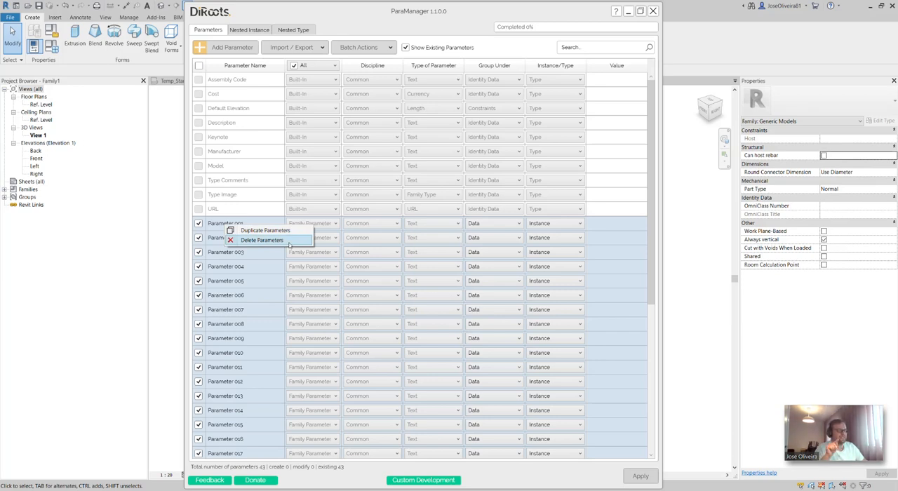
click(261, 240)
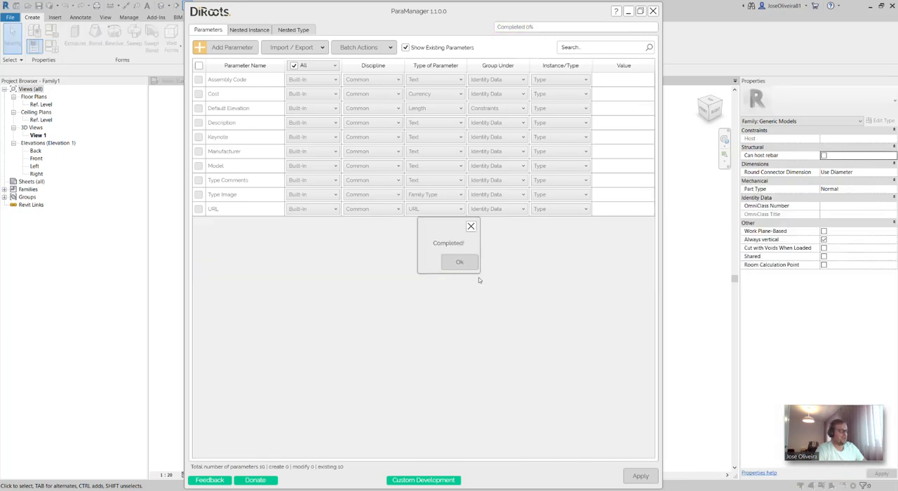
Step: Acknowledge the deletion's Completed message
click(459, 262)
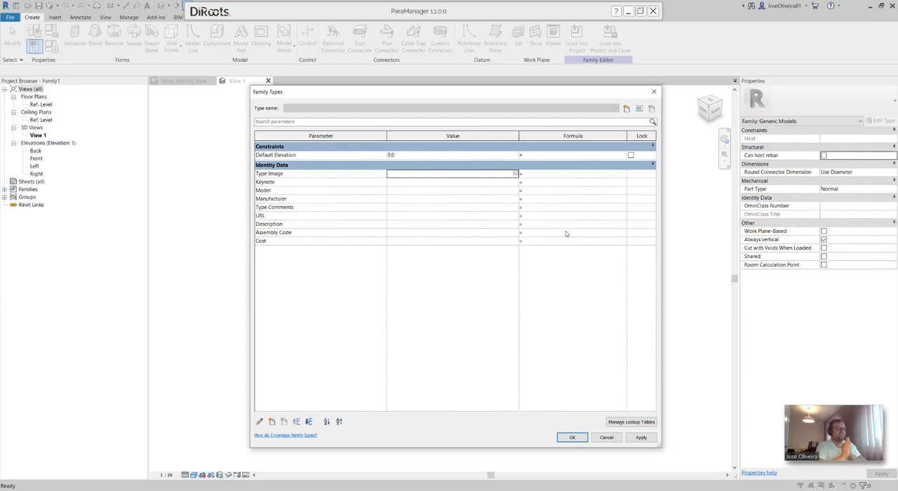
mouse_move(543, 183)
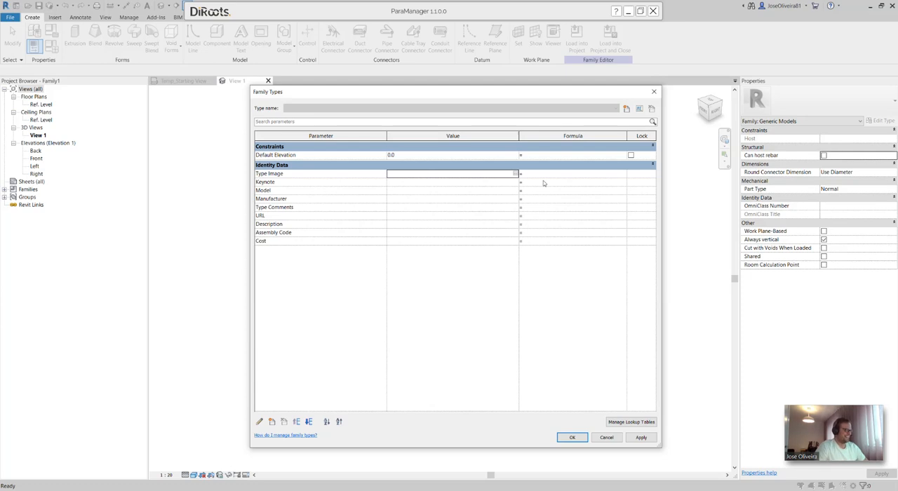
mouse_move(555, 208)
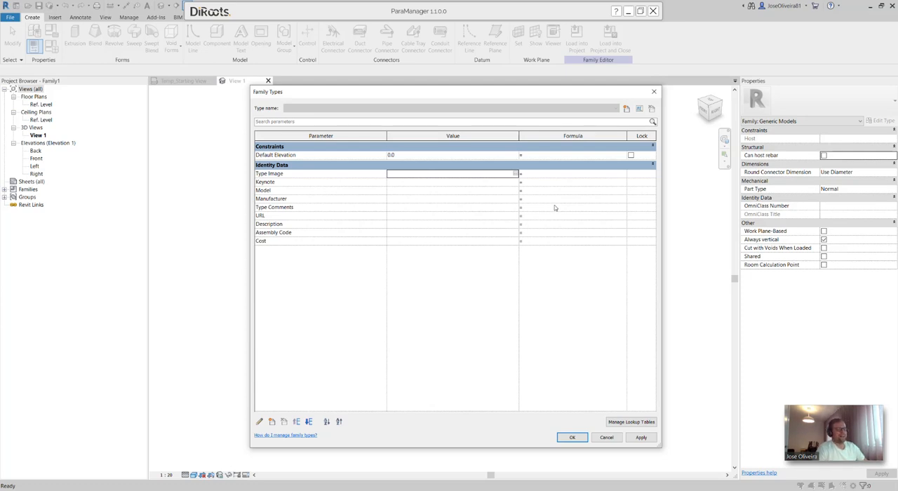